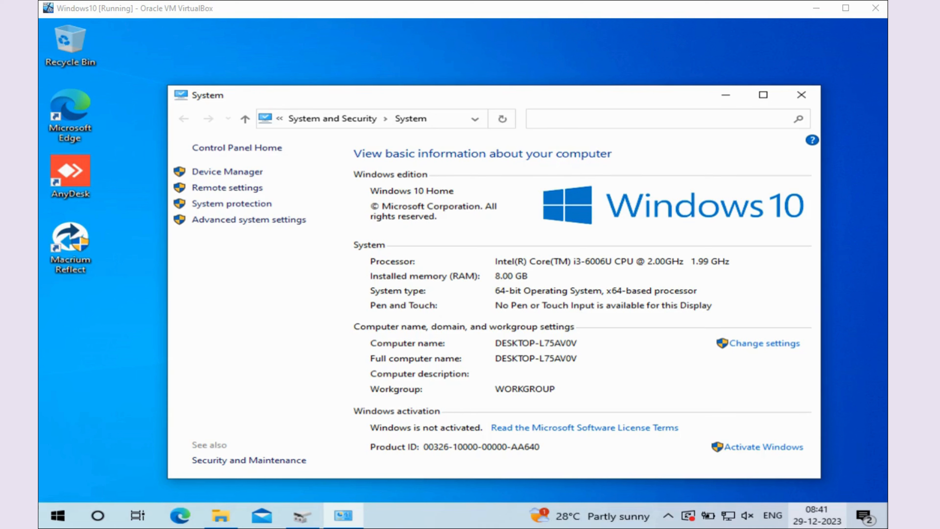
# Bring up Disk Management showing the 50 GB NTFS C: and 100 GB exFAT D: volumes.
pyautogui.rightClick(56, 515)
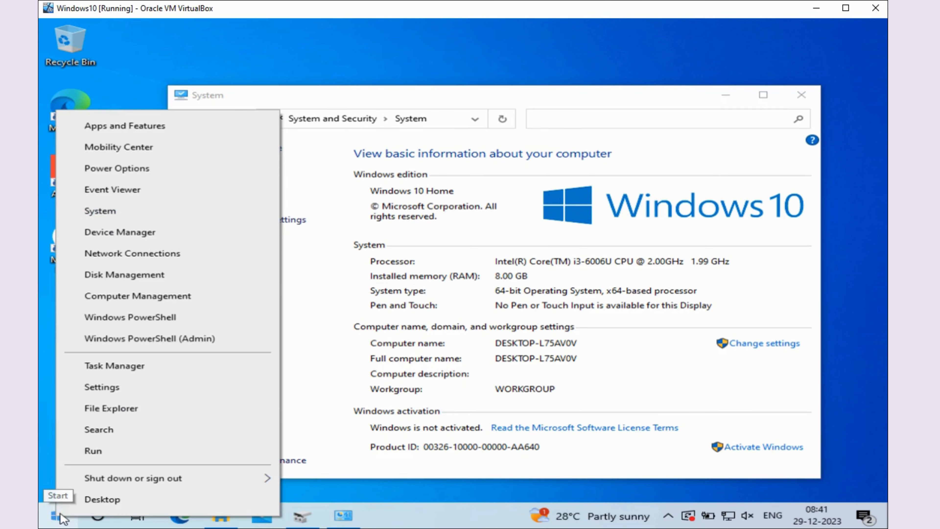
pyautogui.click(124, 274)
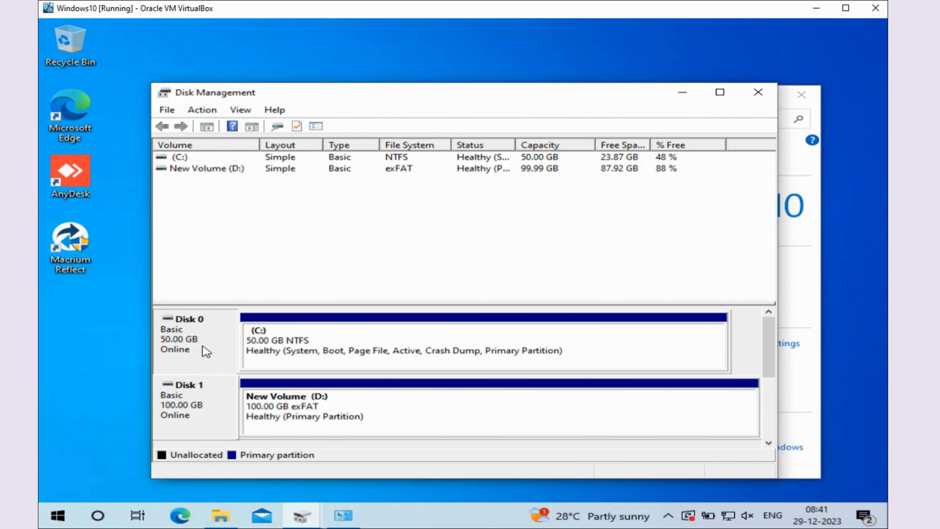
pyautogui.moveTo(206, 406)
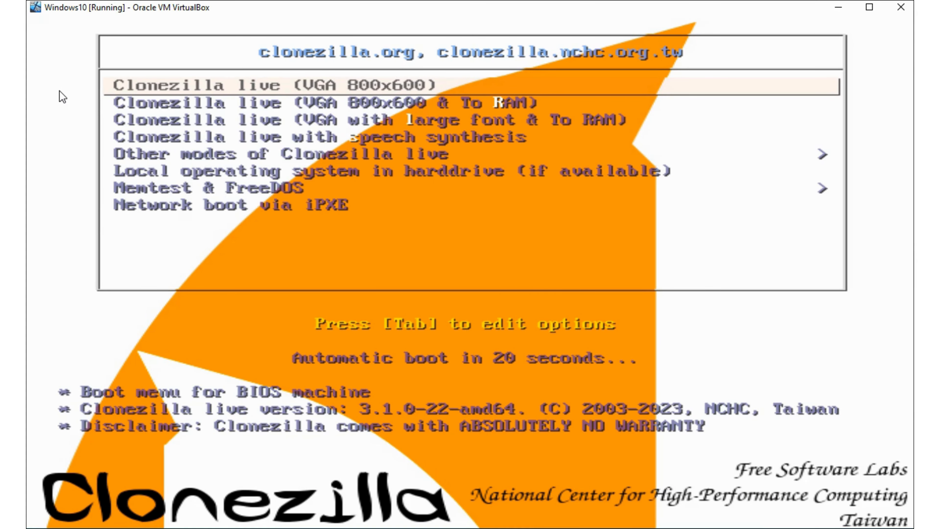
pyautogui.moveTo(457, 352)
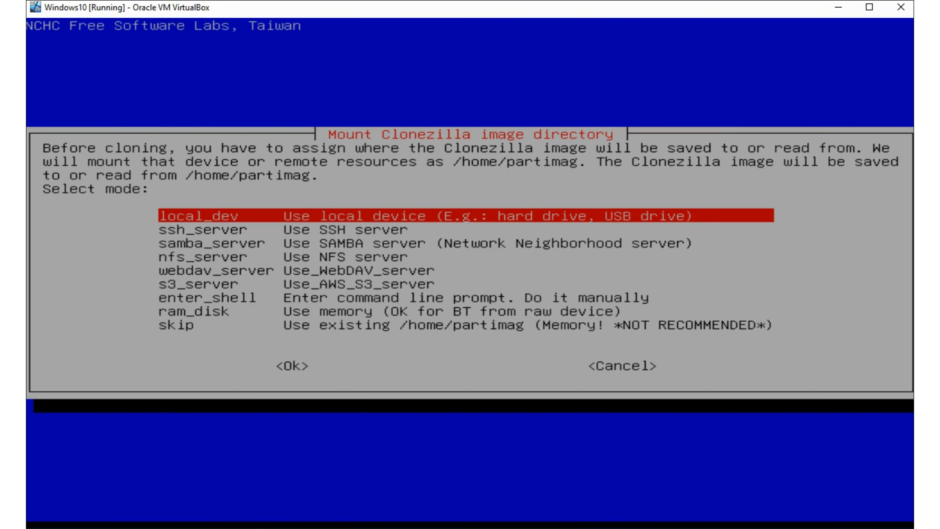
# Choose local_dev so the image repository comes from a local device.
pyautogui.press('enter')
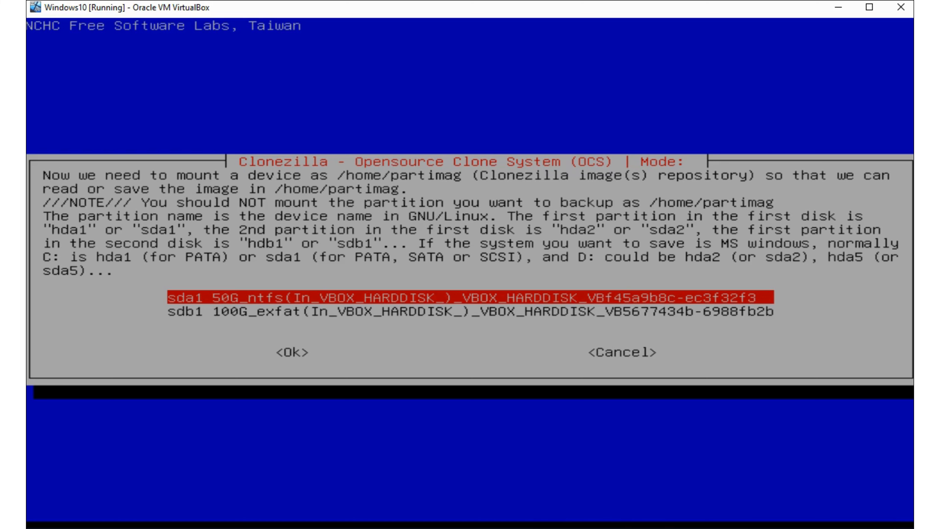
# Mount sdb1 as repository with no-fsck and keep its top-level folder.
pyautogui.press('Down')
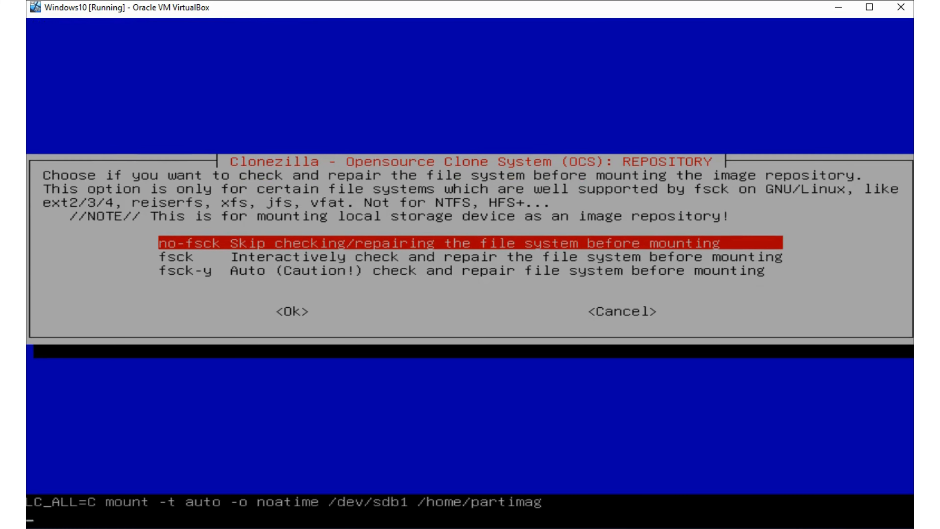
pyautogui.click(304, 312)
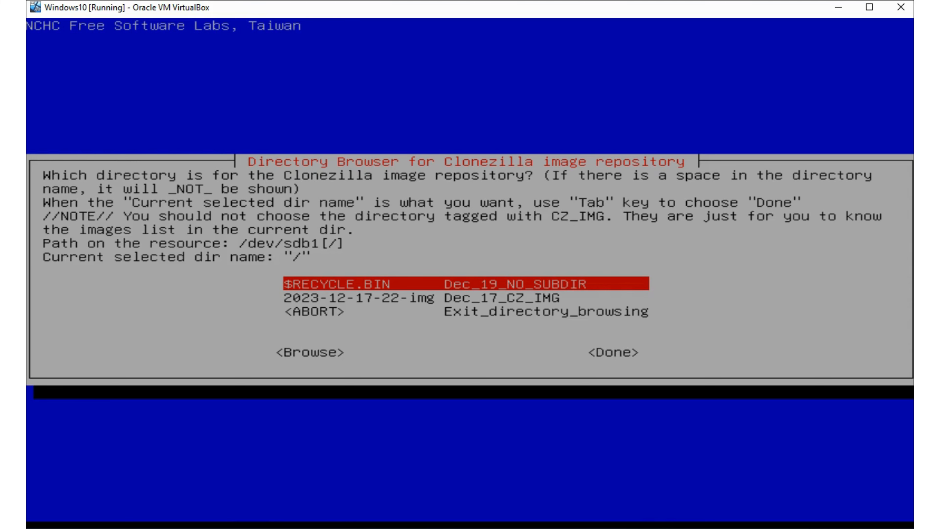
pyautogui.press('Tab')
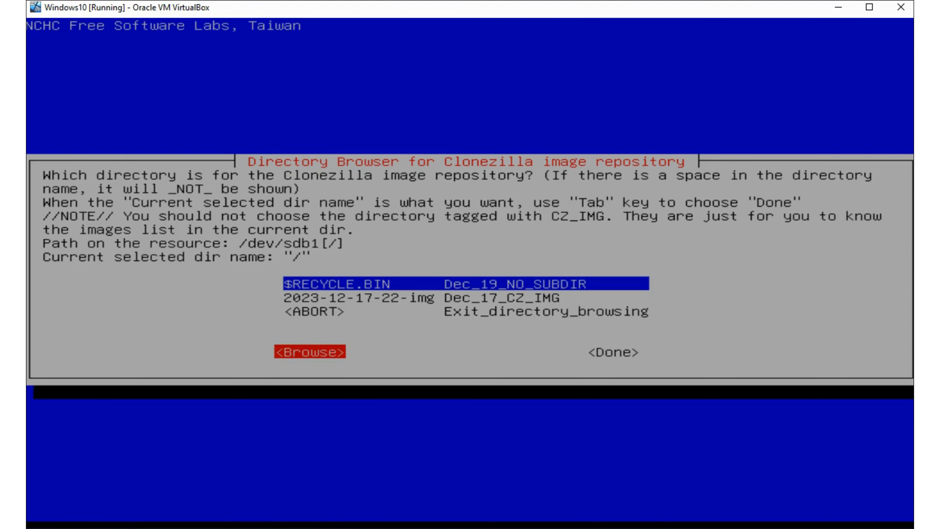
pyautogui.press('Tab')
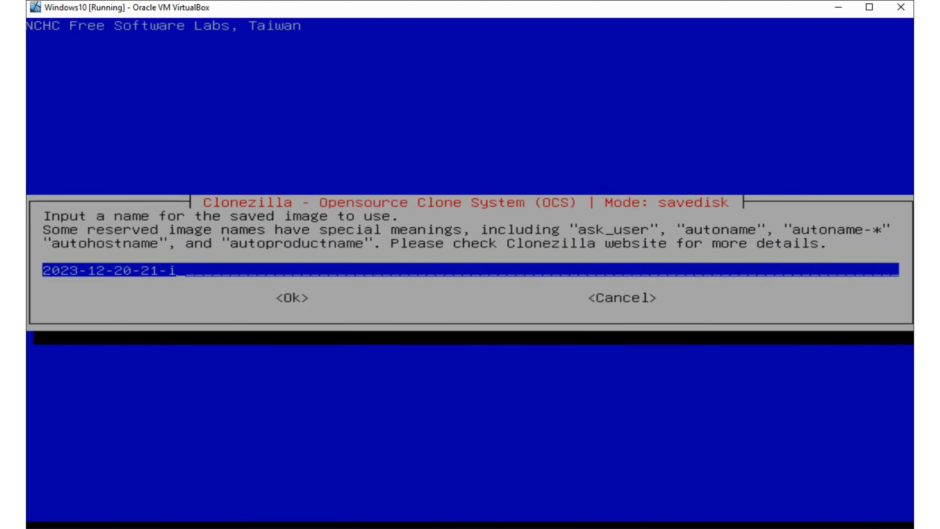
pyautogui.write('dis')
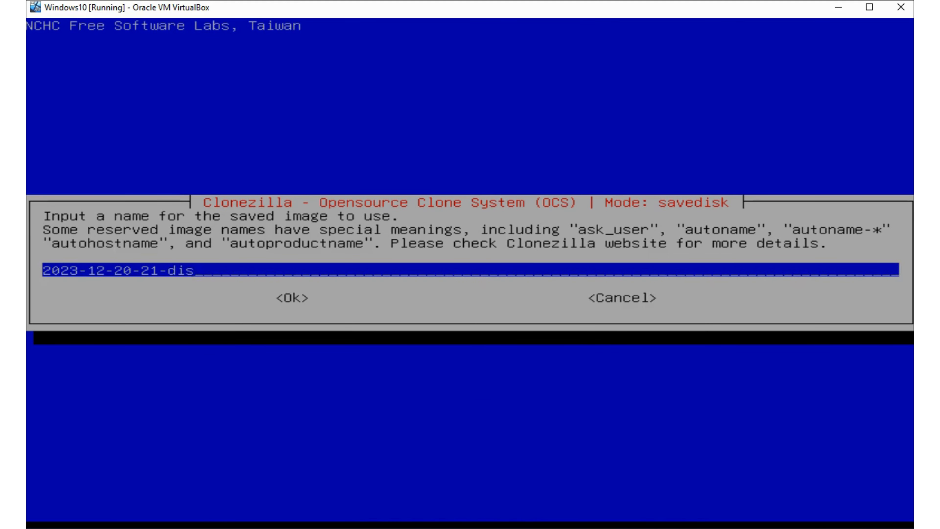
pyautogui.write('ktoimage')
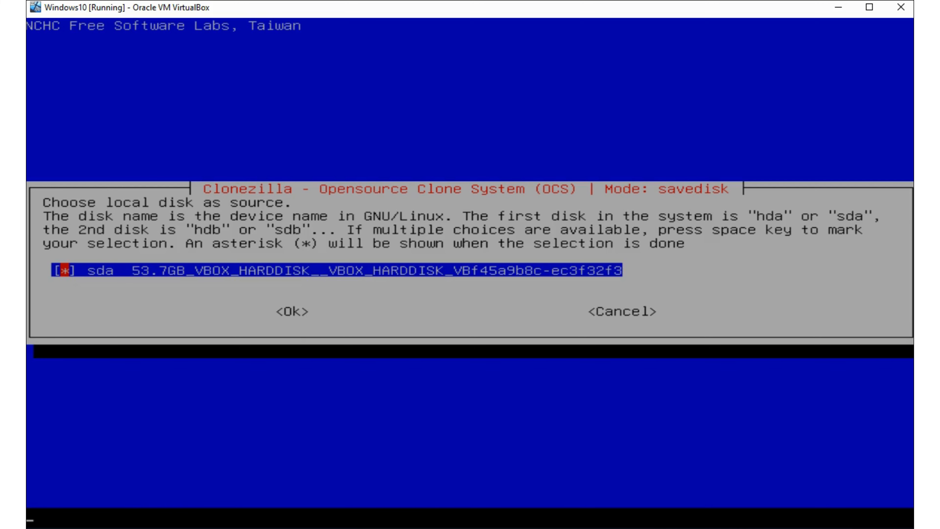
pyautogui.click(291, 312)
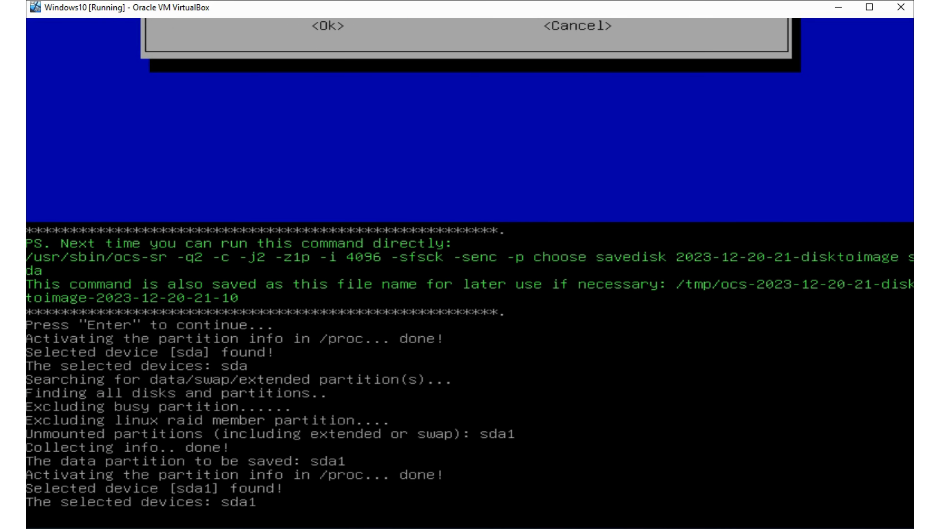
# Confirm with y to save the sda1 image and continue after its restorability check.
pyautogui.press('enter')
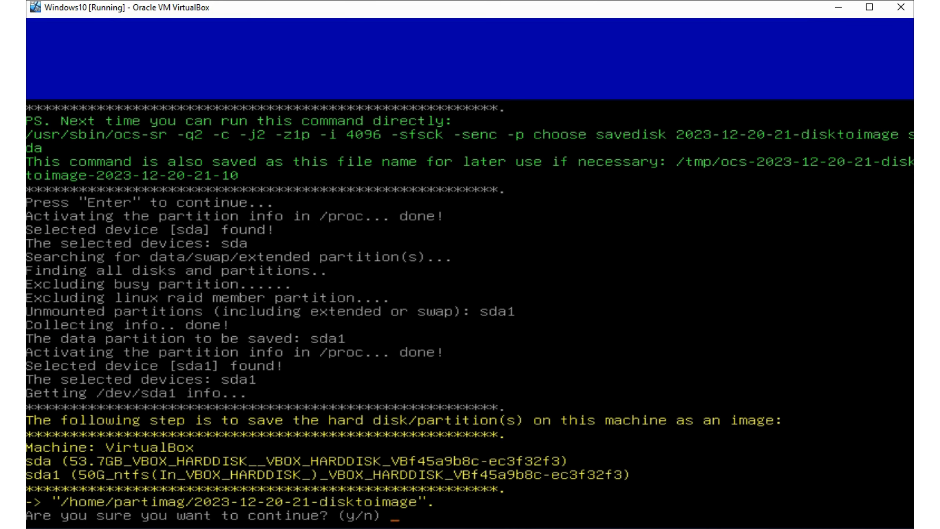
pyautogui.write('y')
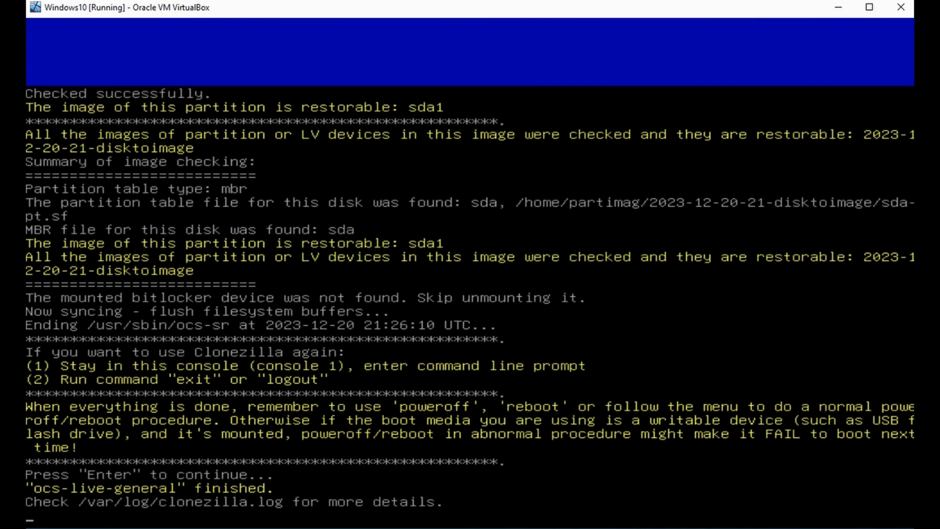
pyautogui.press('enter')
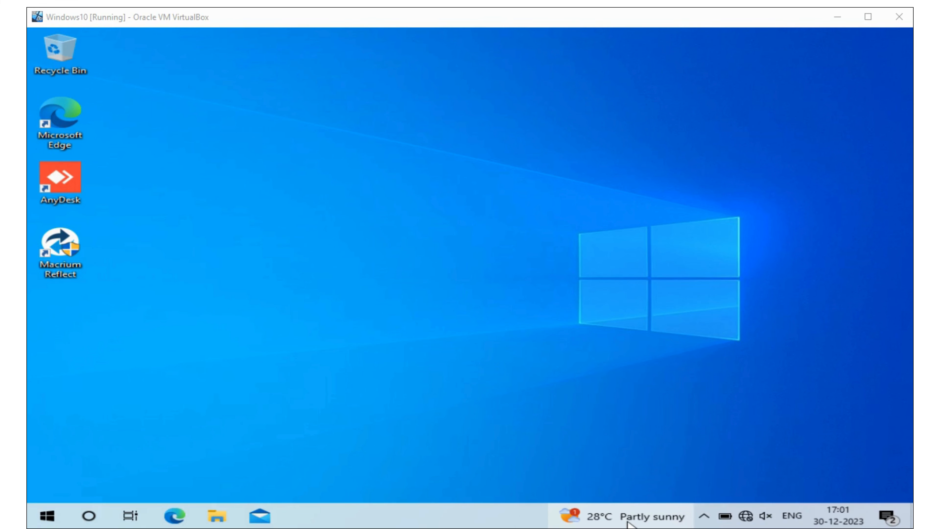
pyautogui.moveTo(221, 515)
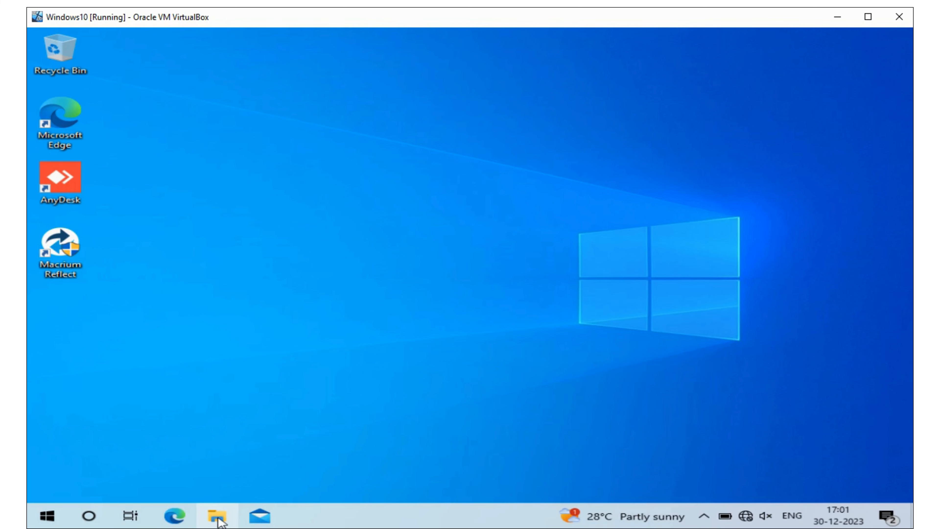
pyautogui.click(216, 516)
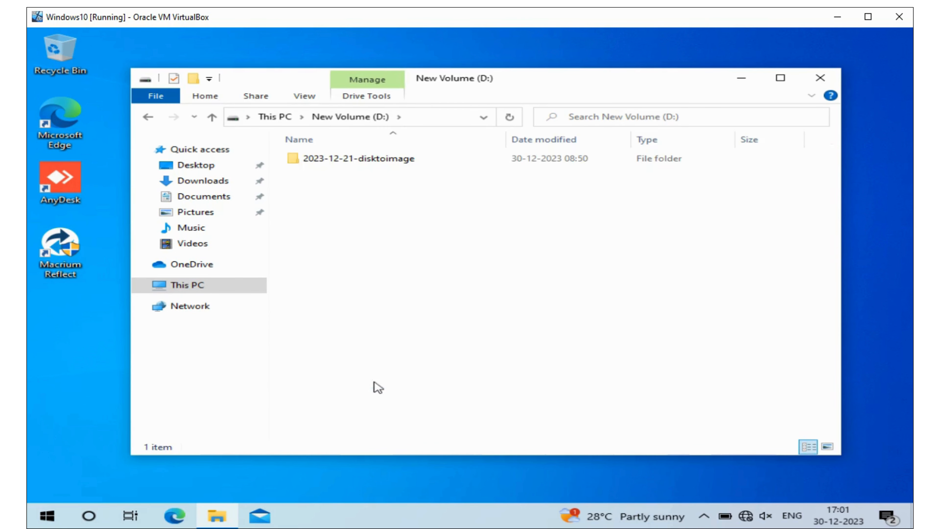
pyautogui.click(357, 159)
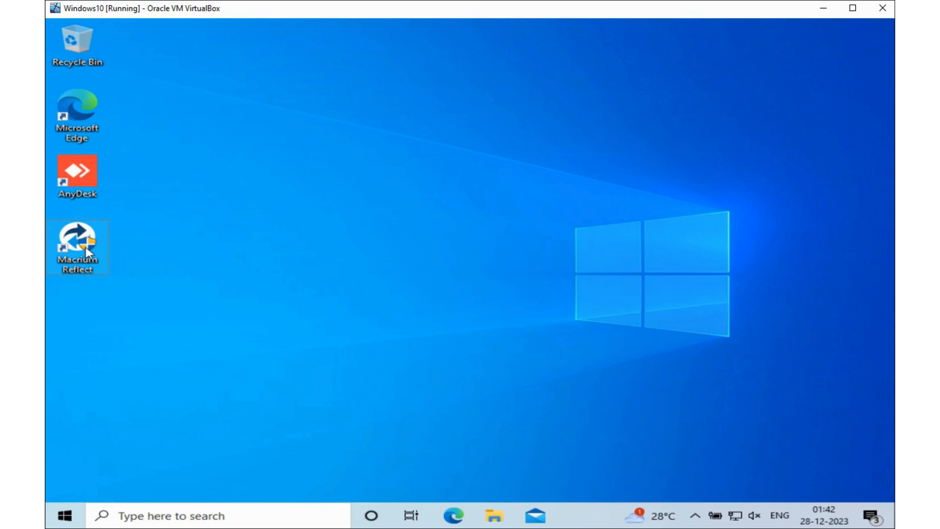
# Start imaging the C: disk to D:\ with file name 'Disk Image Backup'.
pyautogui.doubleClick(76, 240)
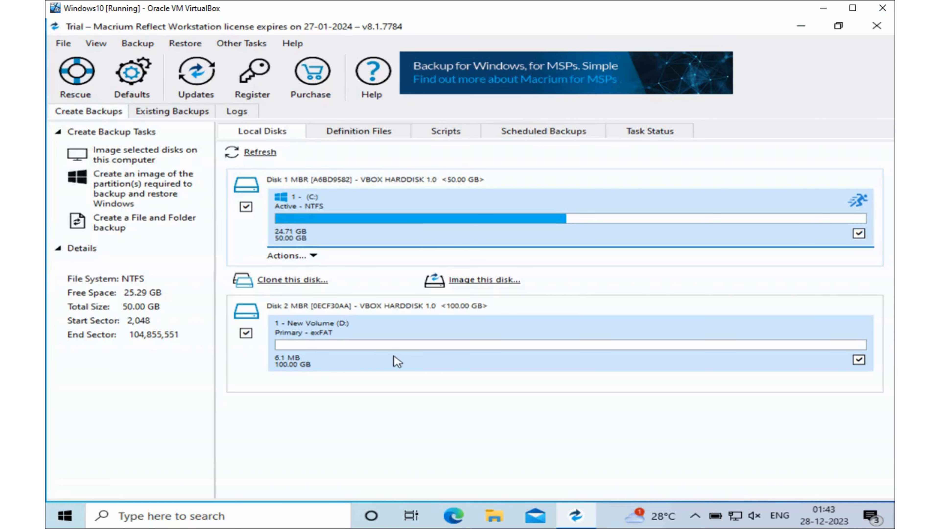
pyautogui.moveTo(370, 255)
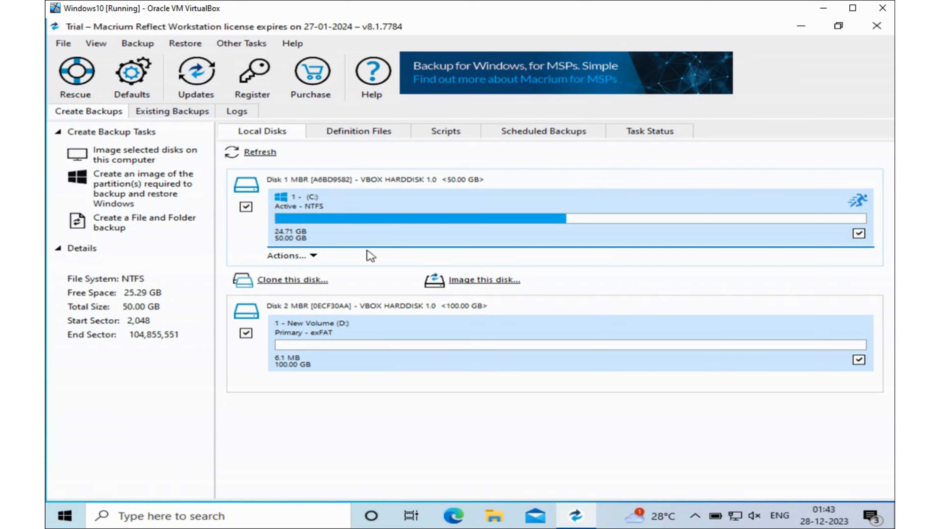
pyautogui.moveTo(387, 223)
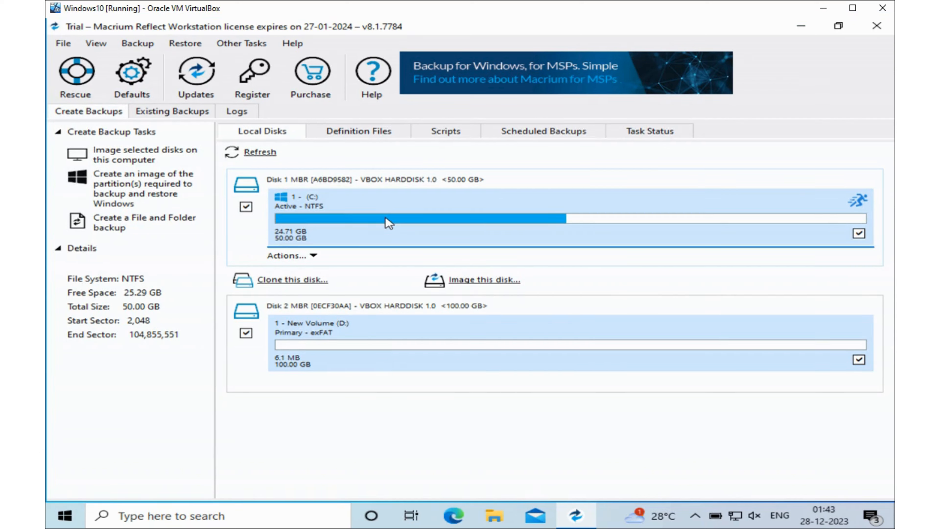
pyautogui.moveTo(484, 279)
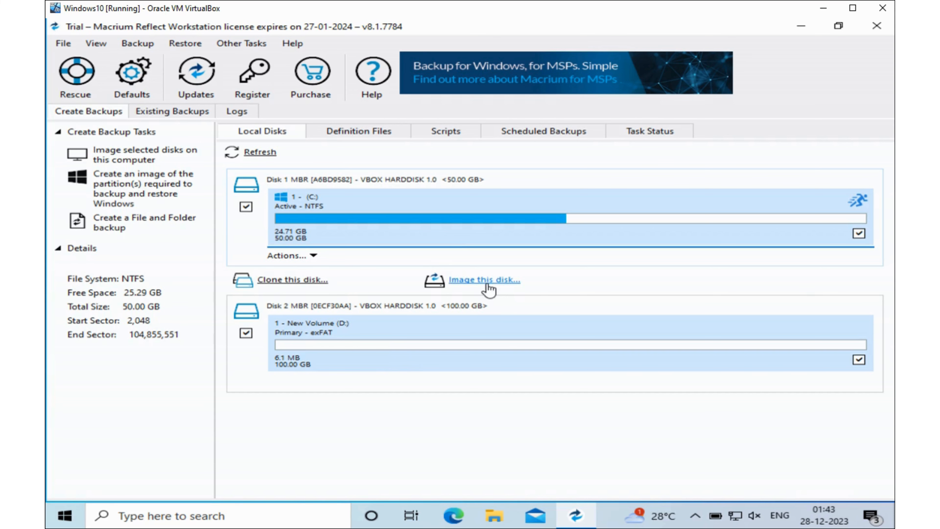
pyautogui.click(483, 280)
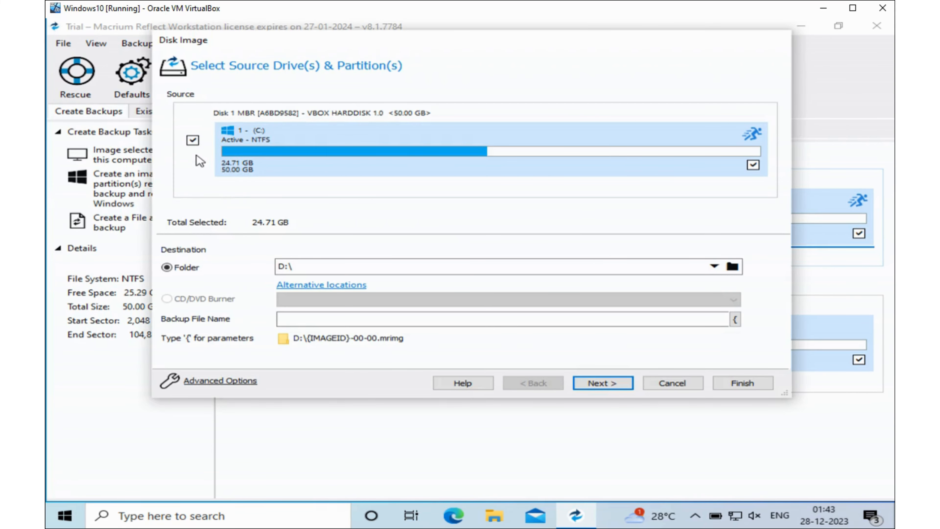
pyautogui.moveTo(246, 246)
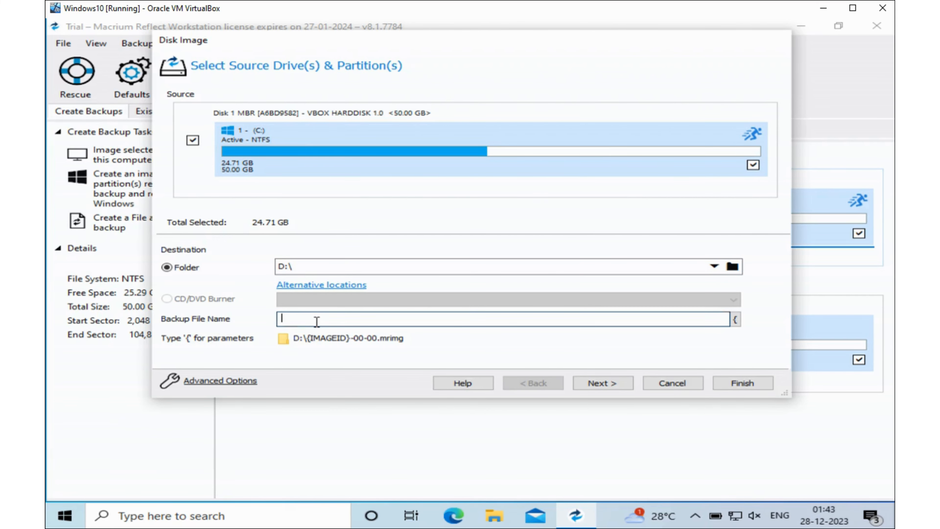
pyautogui.write('Disk Image')
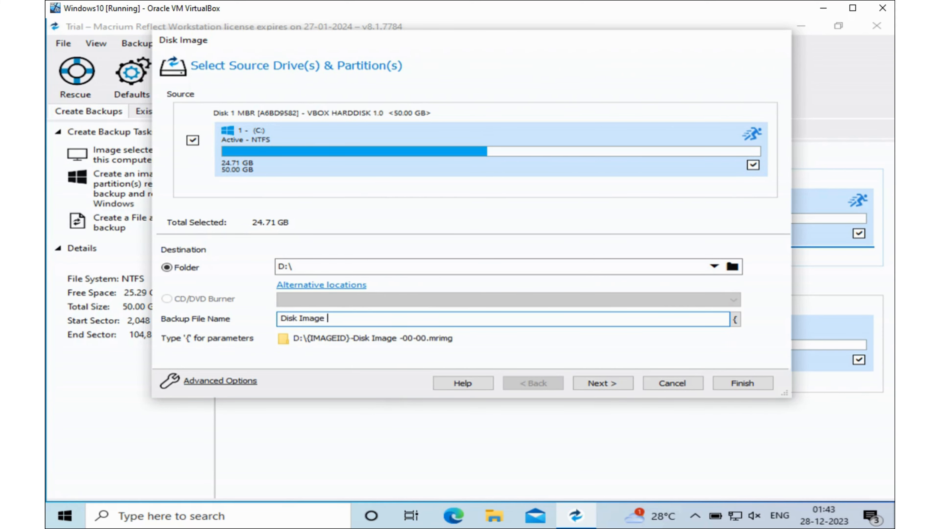
pyautogui.write('Backup')
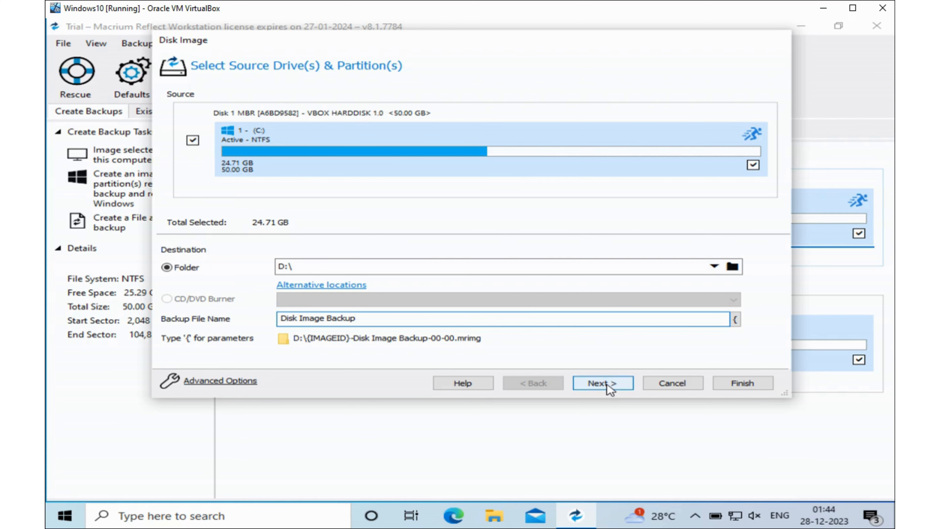
pyautogui.click(601, 383)
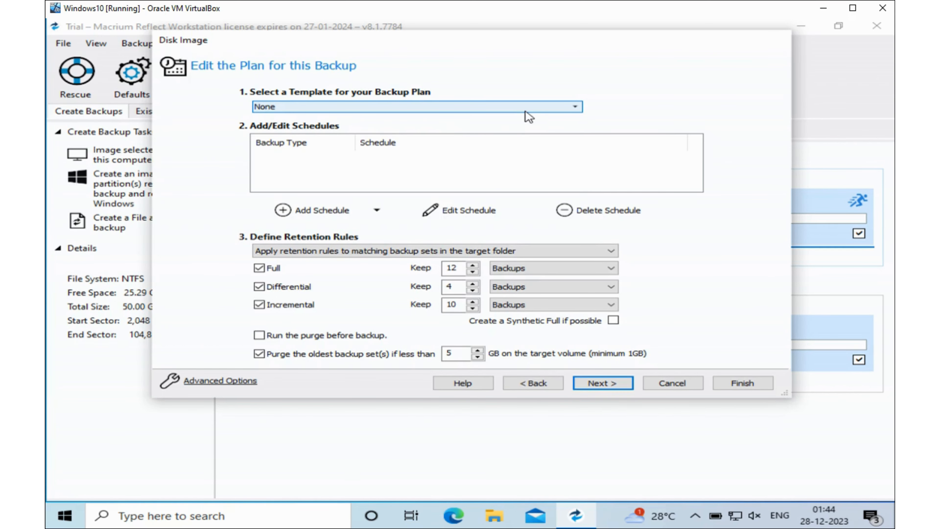
# Keep template None, review the Imaging Summary and finish the plan.
pyautogui.click(572, 107)
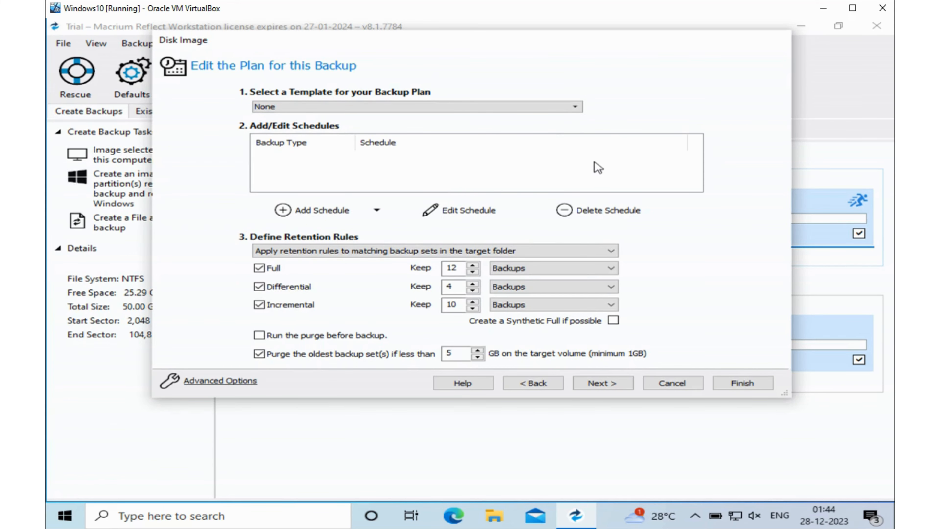
pyautogui.moveTo(584, 209)
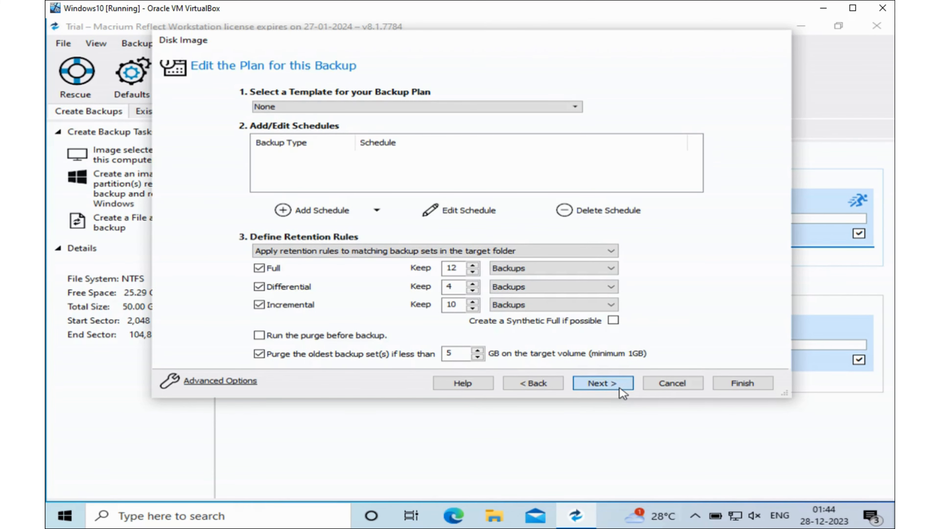
pyautogui.click(602, 382)
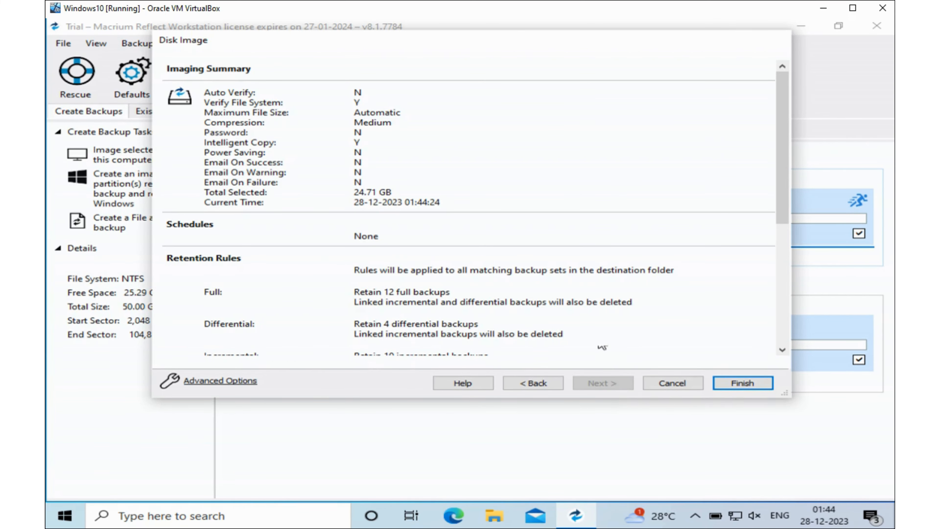
pyautogui.scroll(-3)
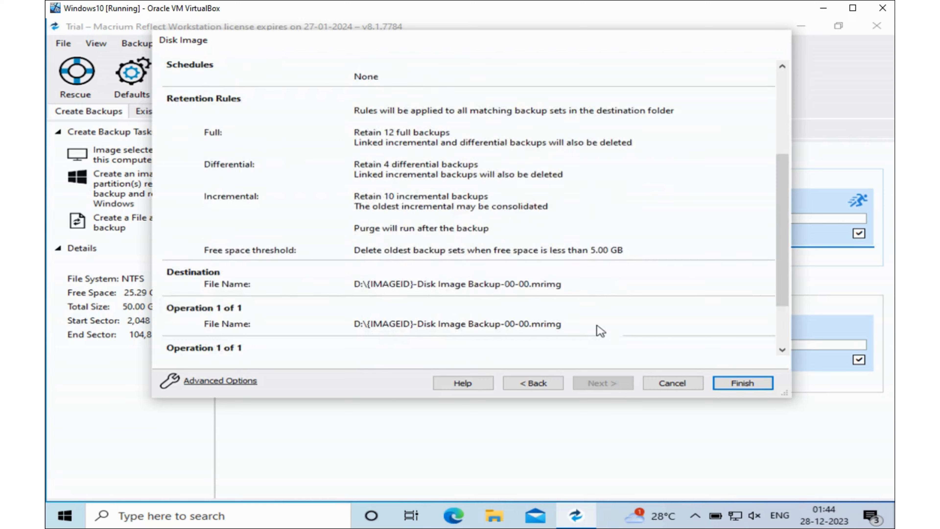
pyautogui.scroll(-3)
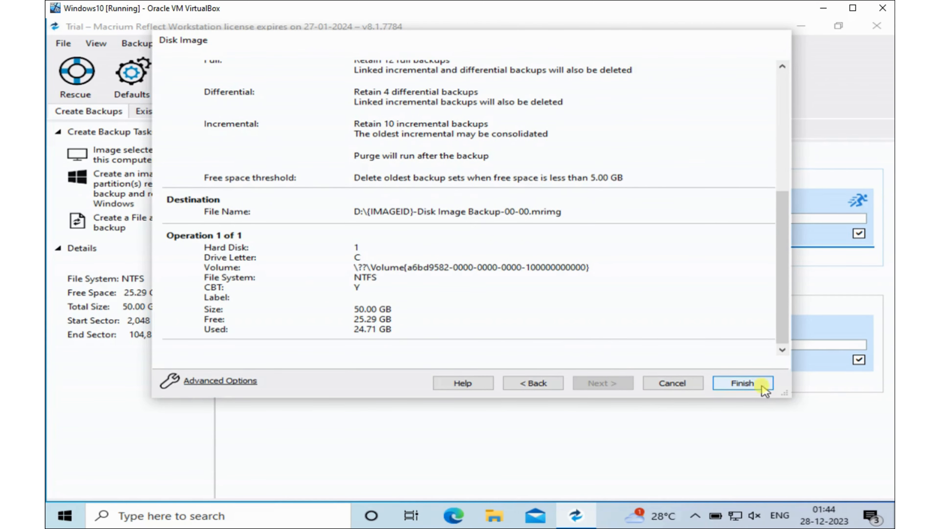
pyautogui.click(742, 382)
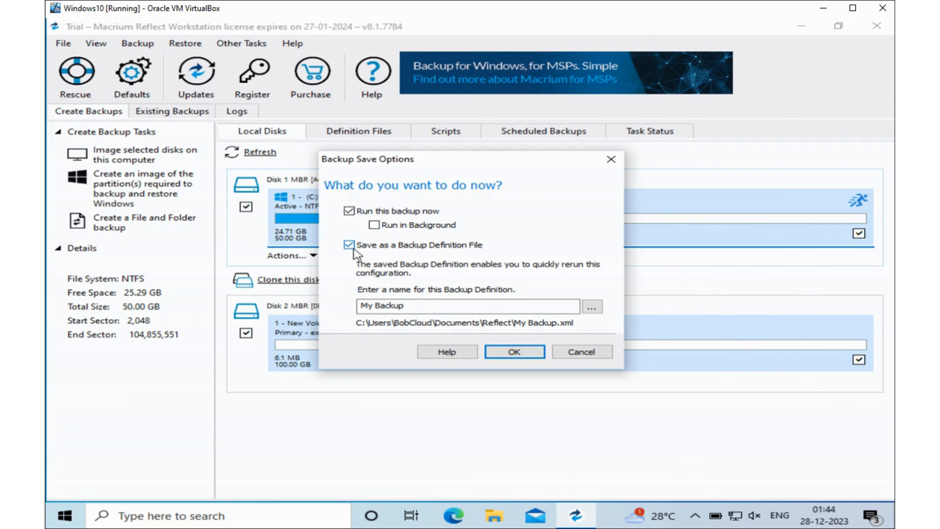
# Run the backup now without saving a backup definition file.
pyautogui.click(349, 245)
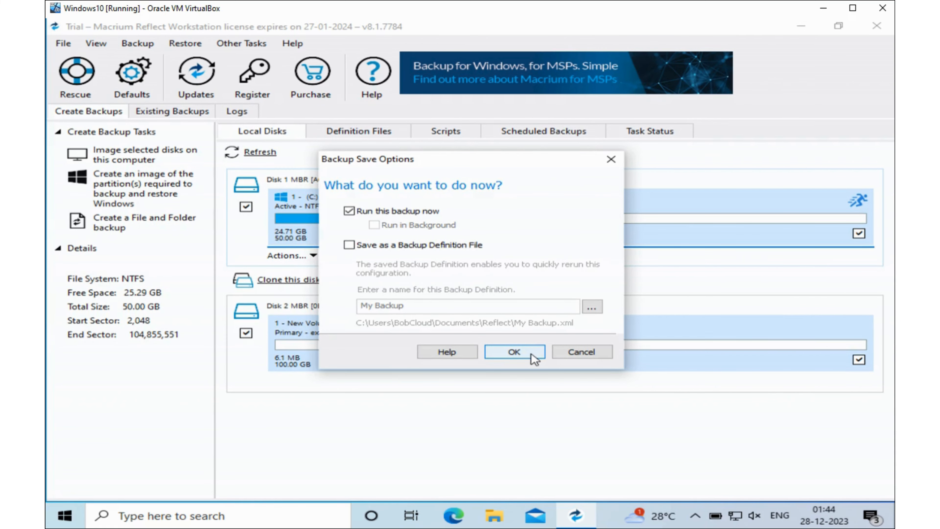
pyautogui.click(512, 352)
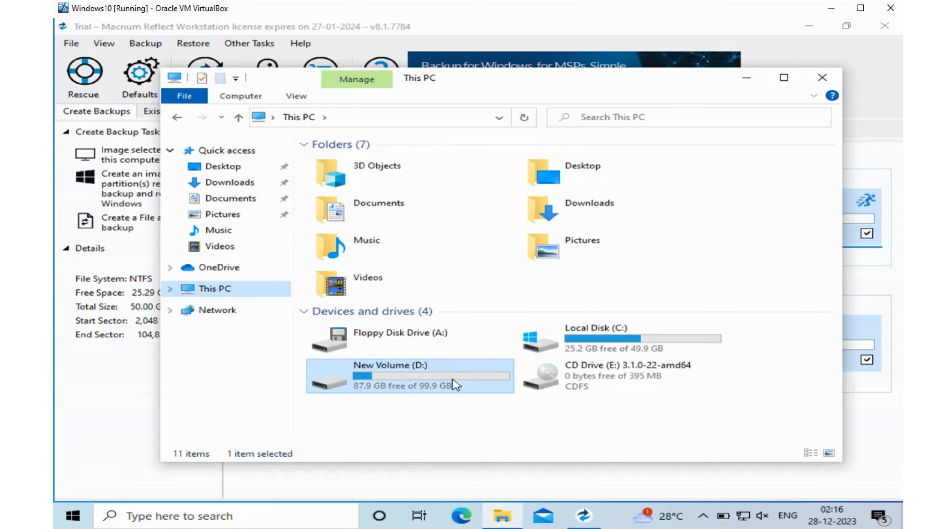
# Browse New Volume (D:) and select the Disk Image Backup .mrimg file.
pyautogui.doubleClick(409, 375)
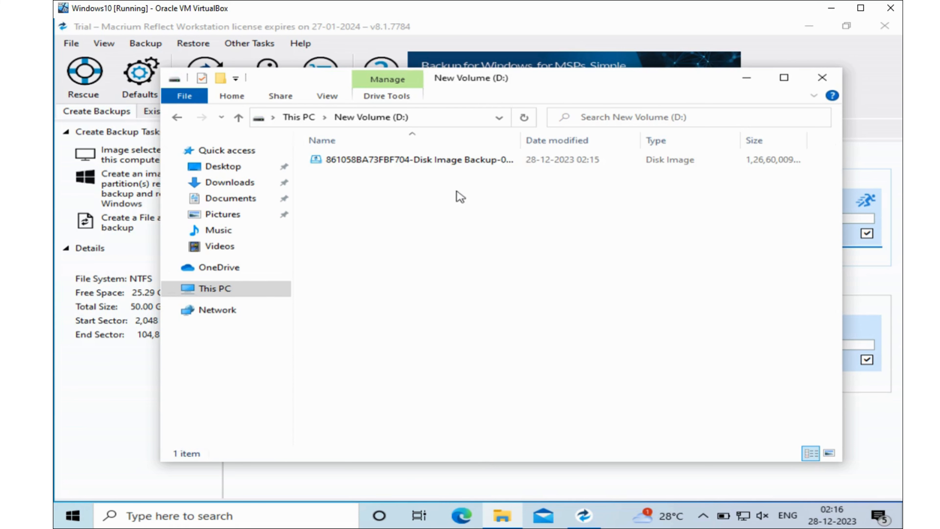
pyautogui.click(414, 159)
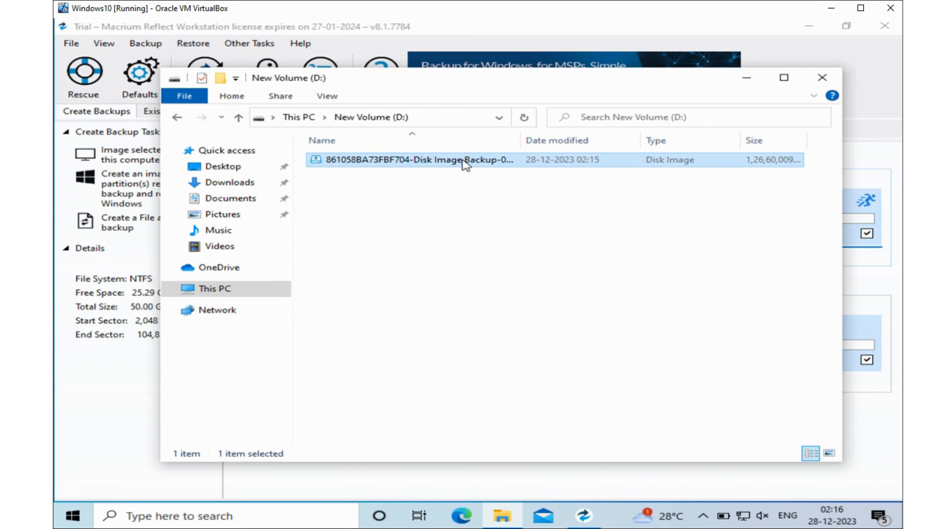